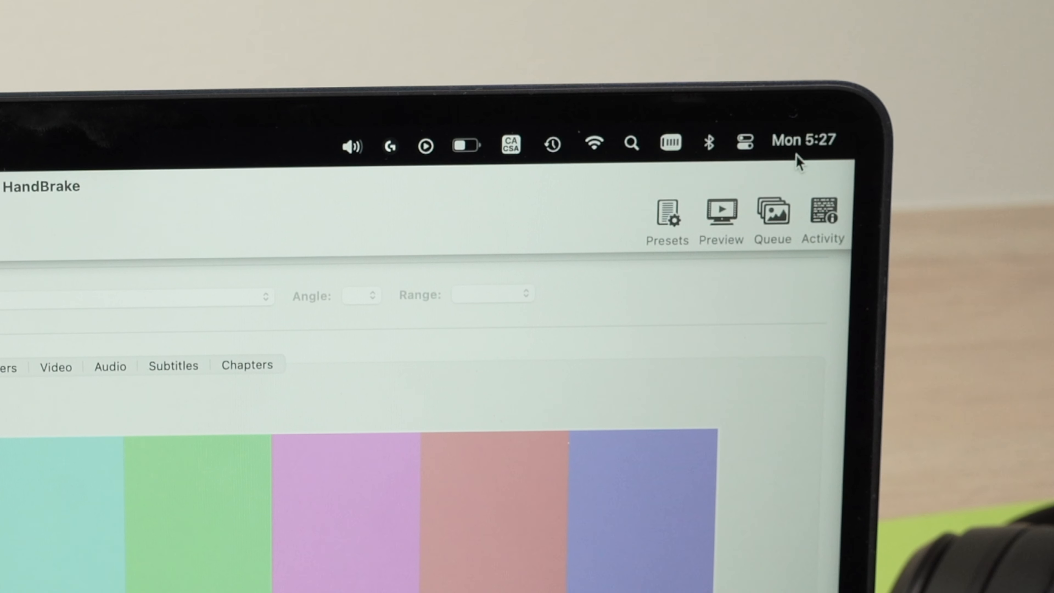
mouse_move(753, 152)
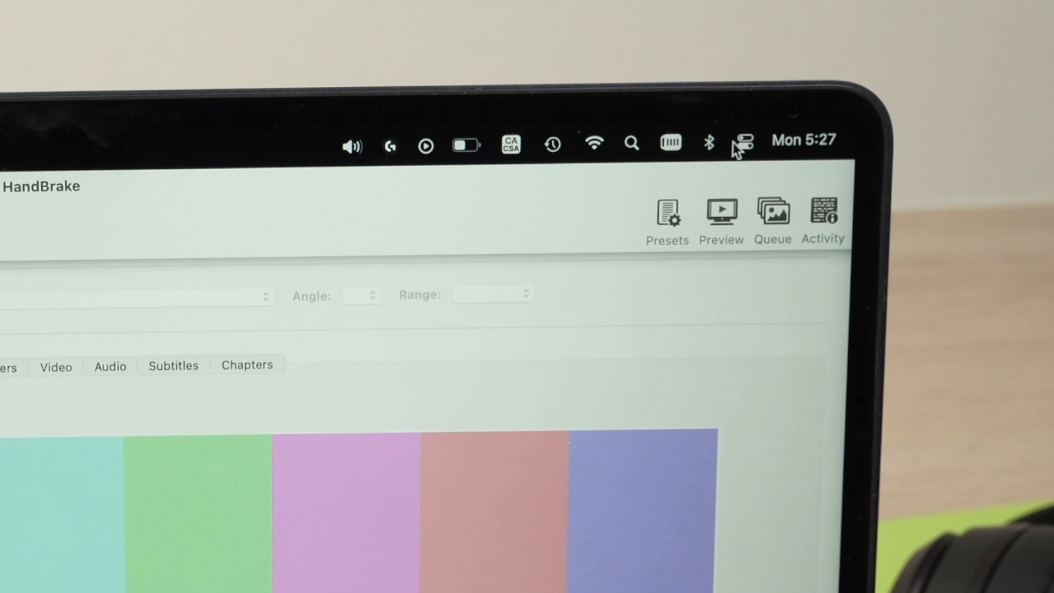
Step: Bring up Control Center and go to the full Bluetooth settings
click(741, 143)
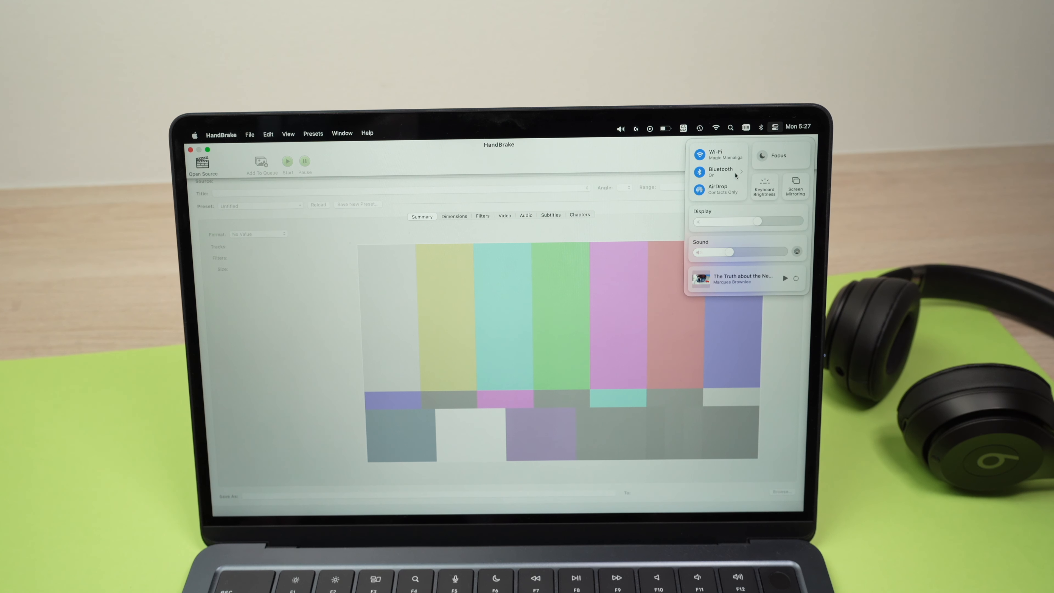
click(718, 171)
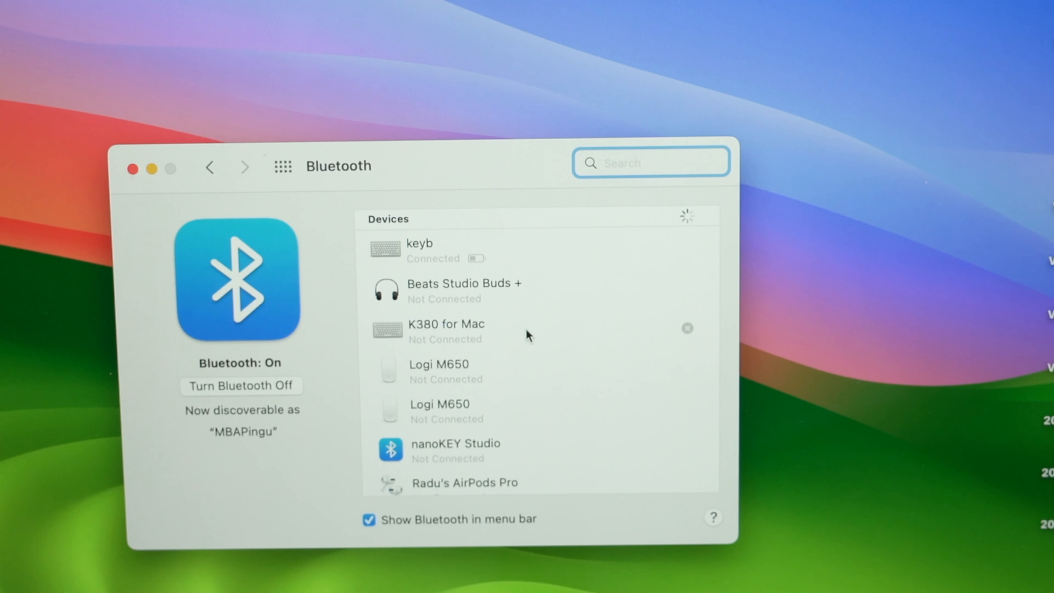
mouse_move(239, 360)
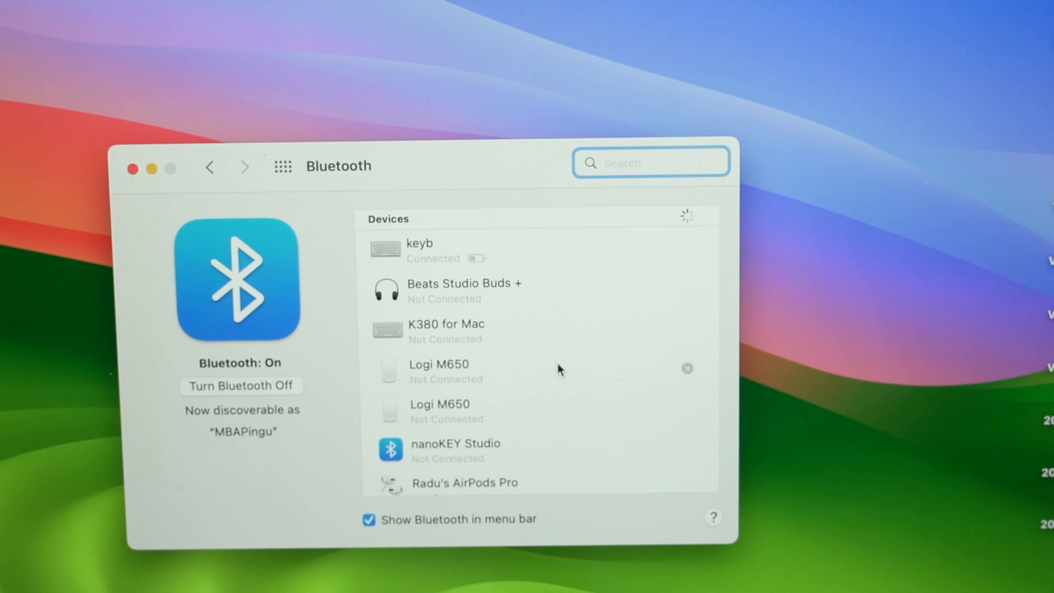
Step: Scroll the Devices list down to Tricks' Beats Solo 4 under nearby devices
scroll(down, 3)
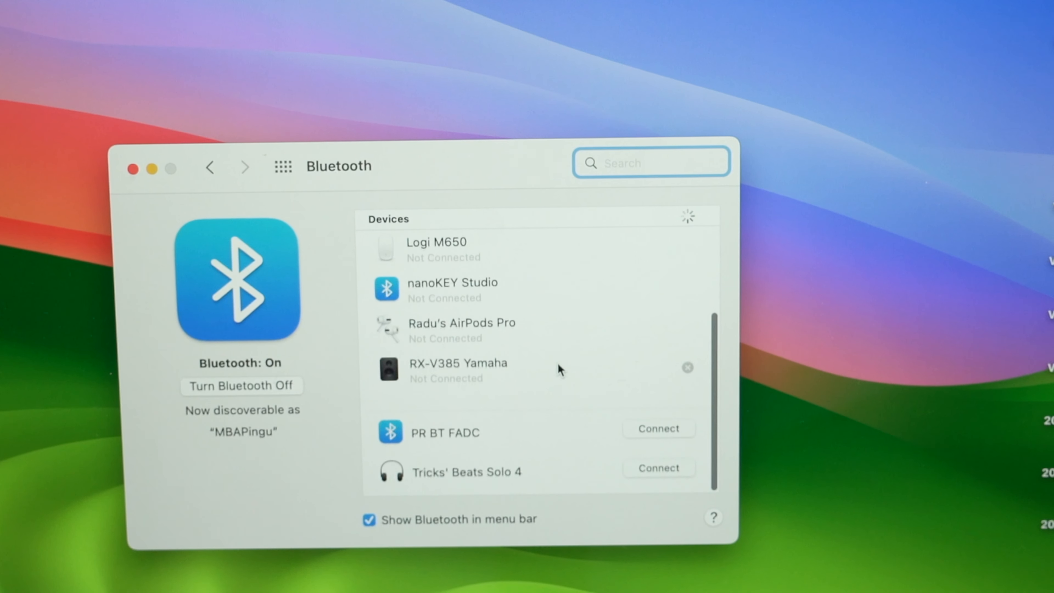
scroll(down, 3)
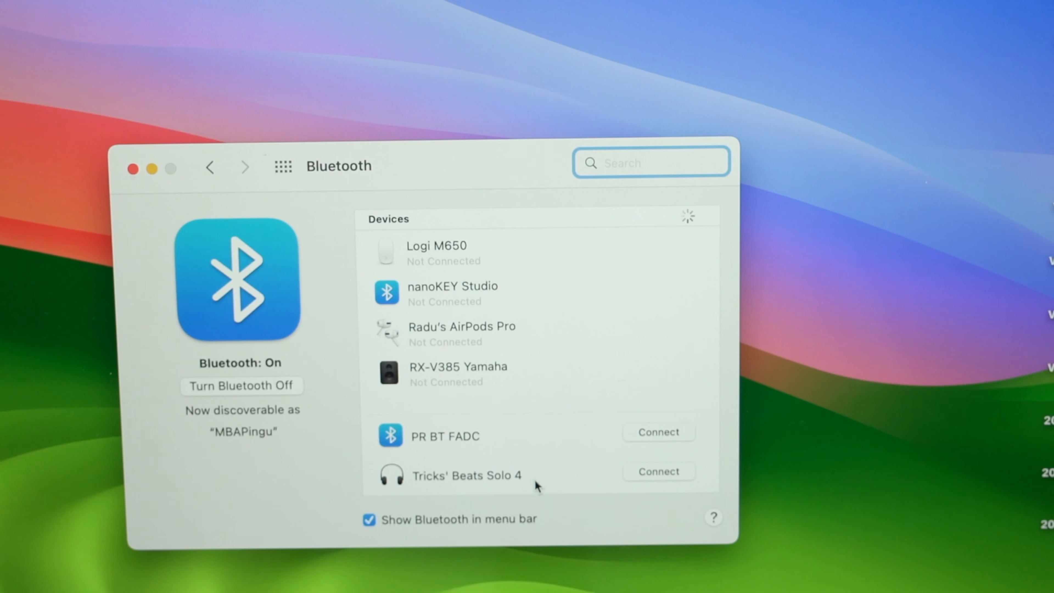
mouse_move(451, 493)
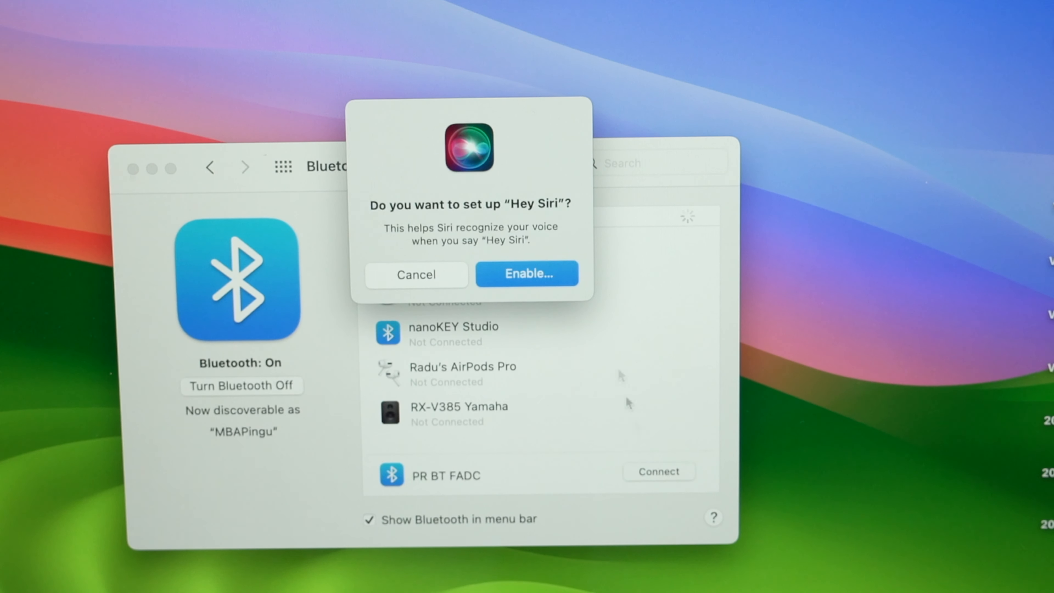
mouse_move(505, 286)
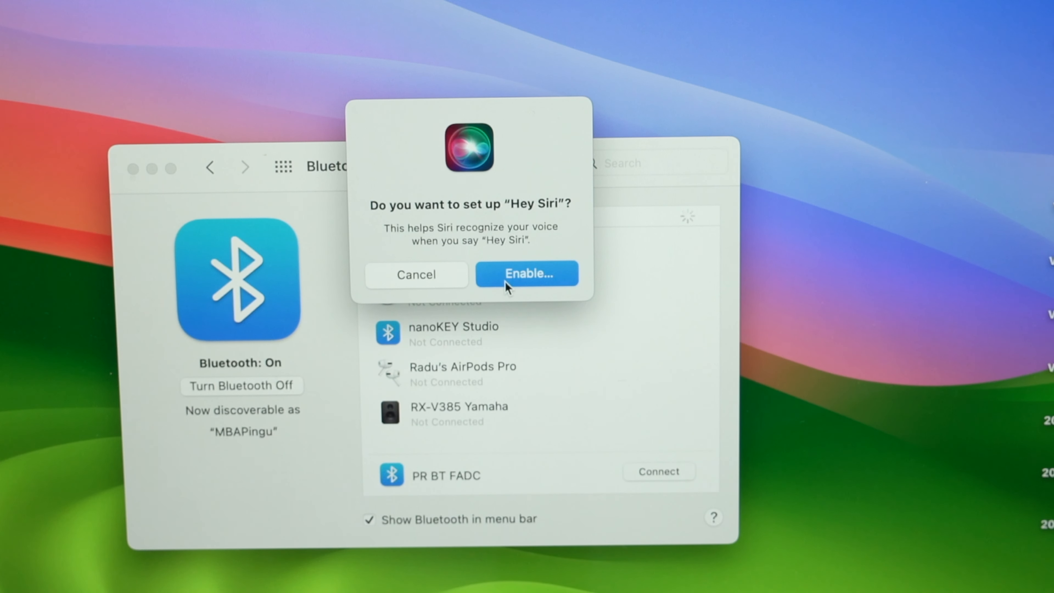
Step: Accept the Hey Siri Enable… prompt so Beats Solo 4 finishes pairing as Connected
click(416, 274)
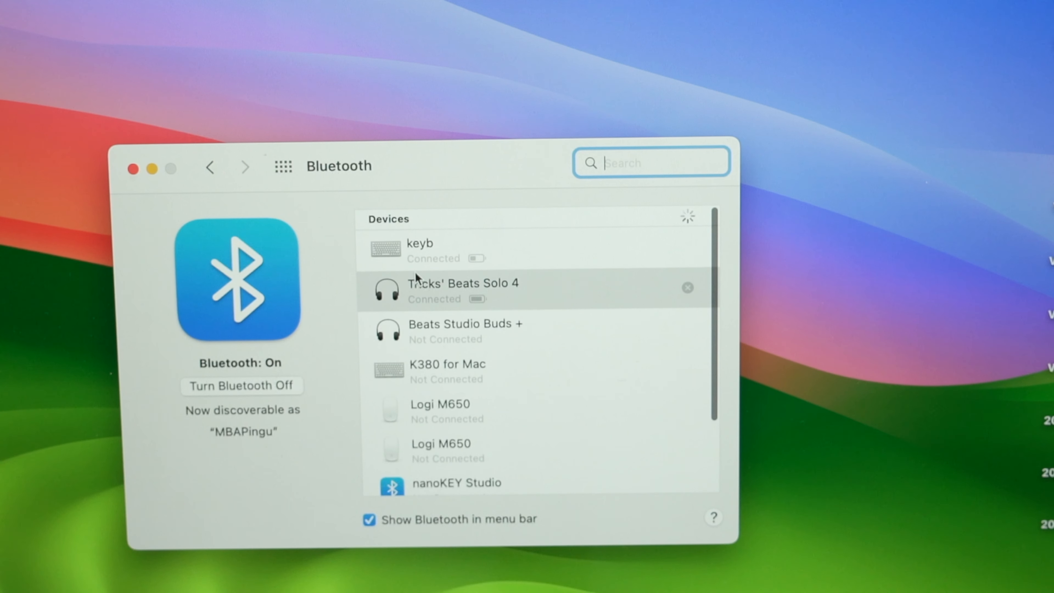
mouse_move(562, 306)
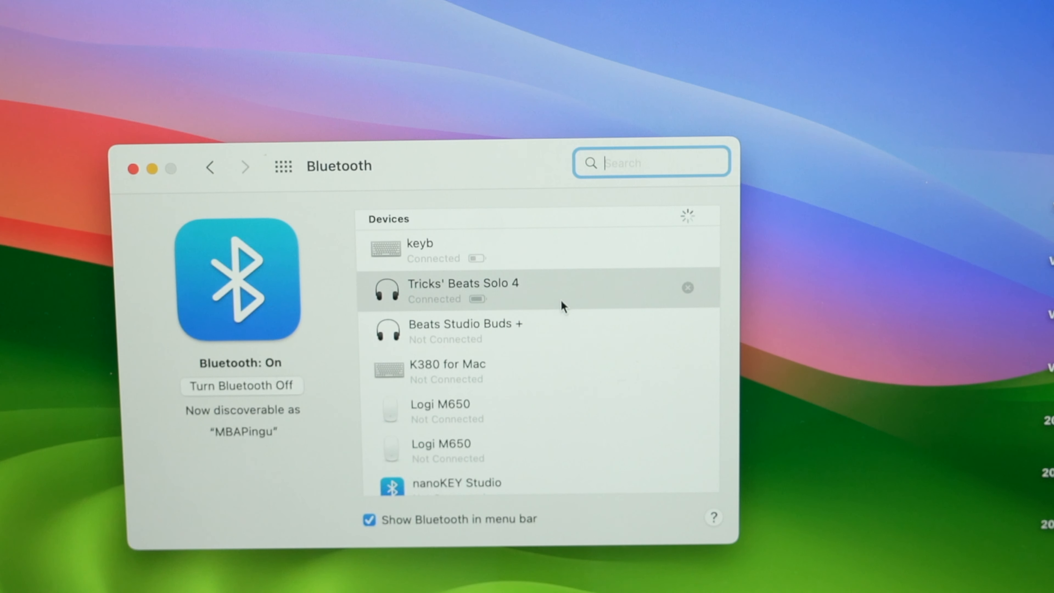
mouse_move(538, 299)
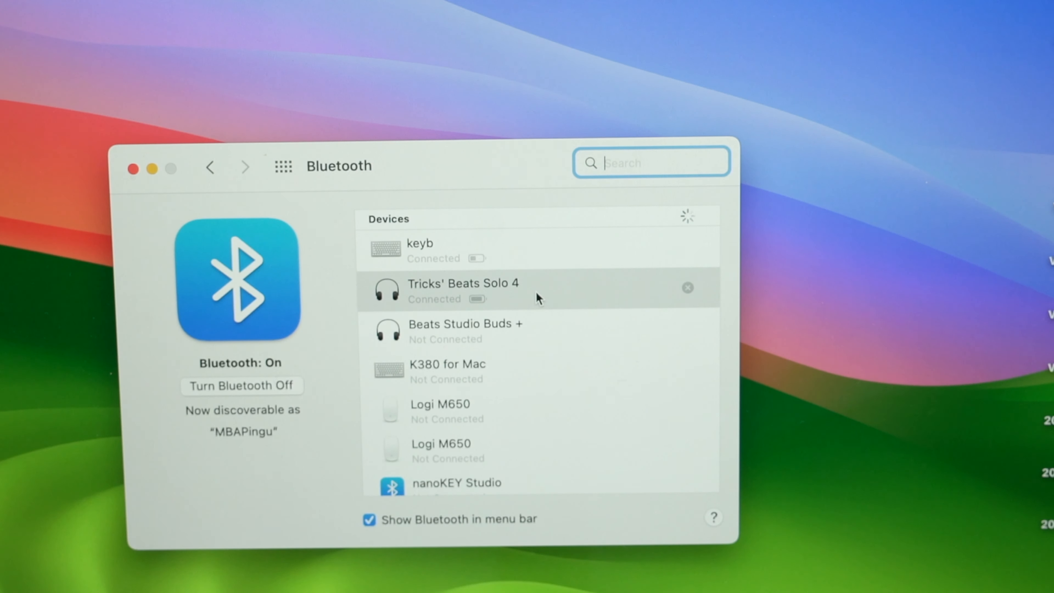
mouse_move(477, 308)
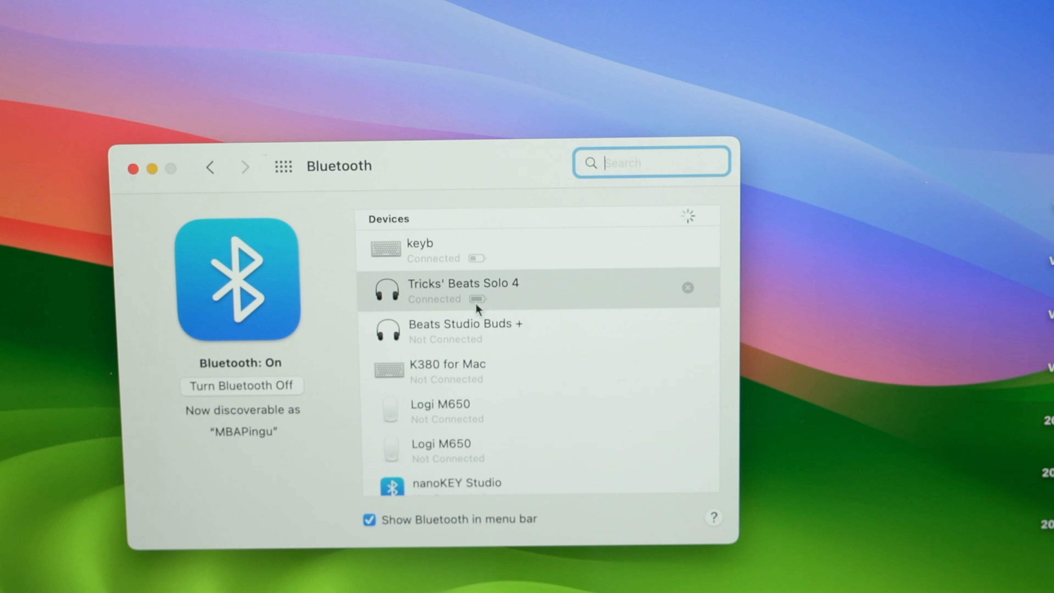